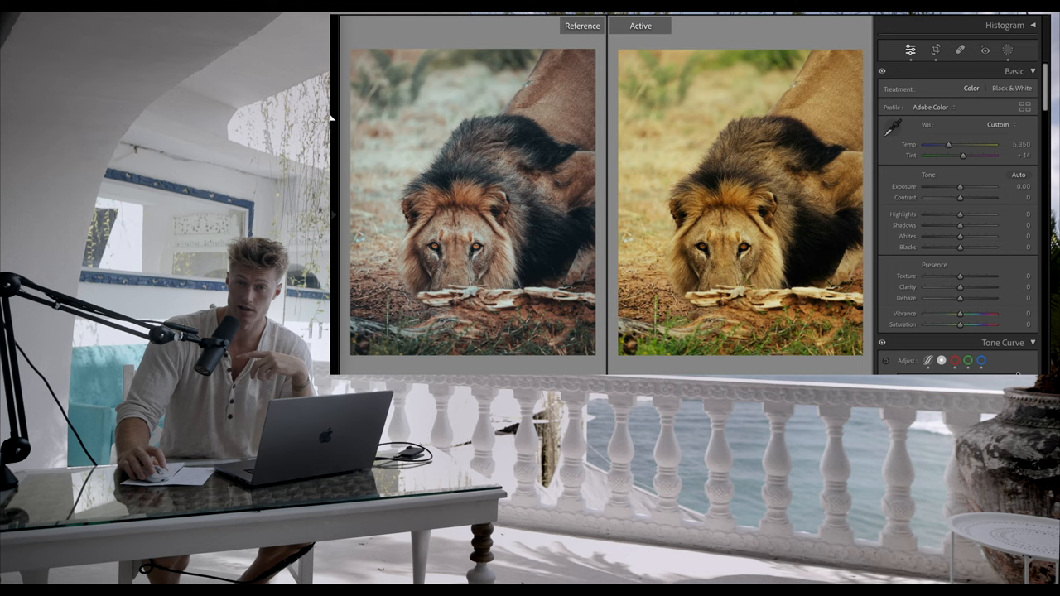
Step: Cool the lion photo's white balance to temperature 4,330 with tint +13
{"action": "left_click", "coordinate": [934, 50]}
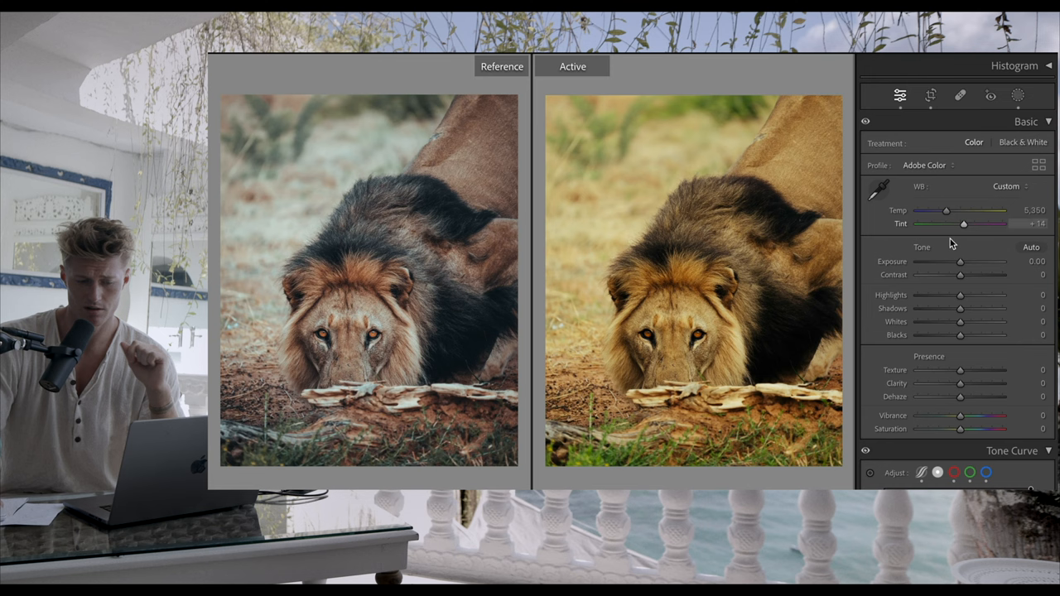
{"action": "left_click_drag", "start_coordinate": [947, 211], "coordinate": [937, 210]}
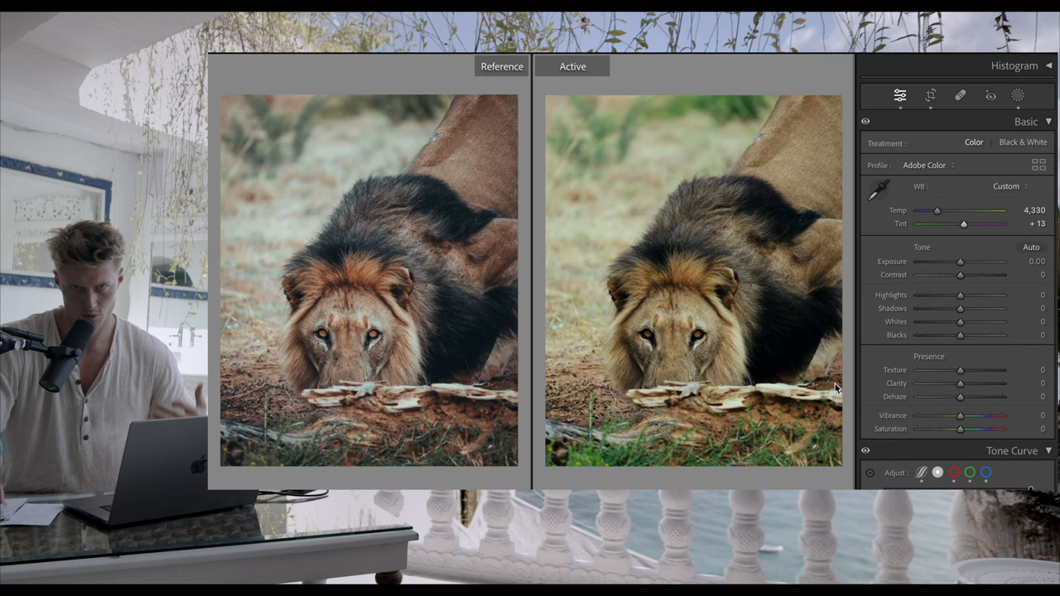
{"action": "scroll", "scroll_direction": "down", "scroll_amount": 3}
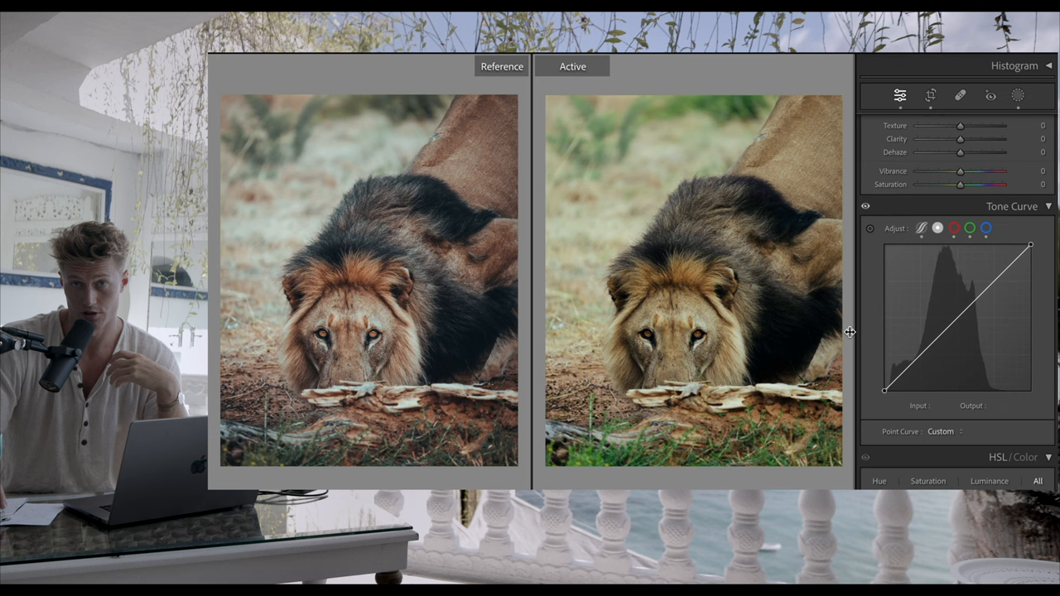
{"action": "scroll", "scroll_direction": "down", "scroll_amount": 3}
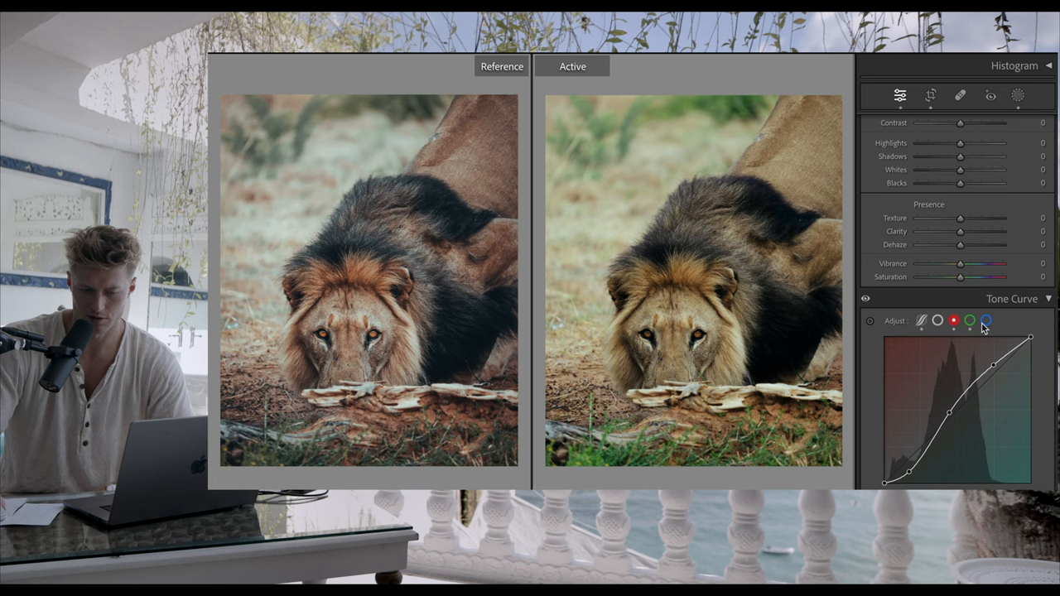
{"action": "left_click", "coordinate": [987, 322]}
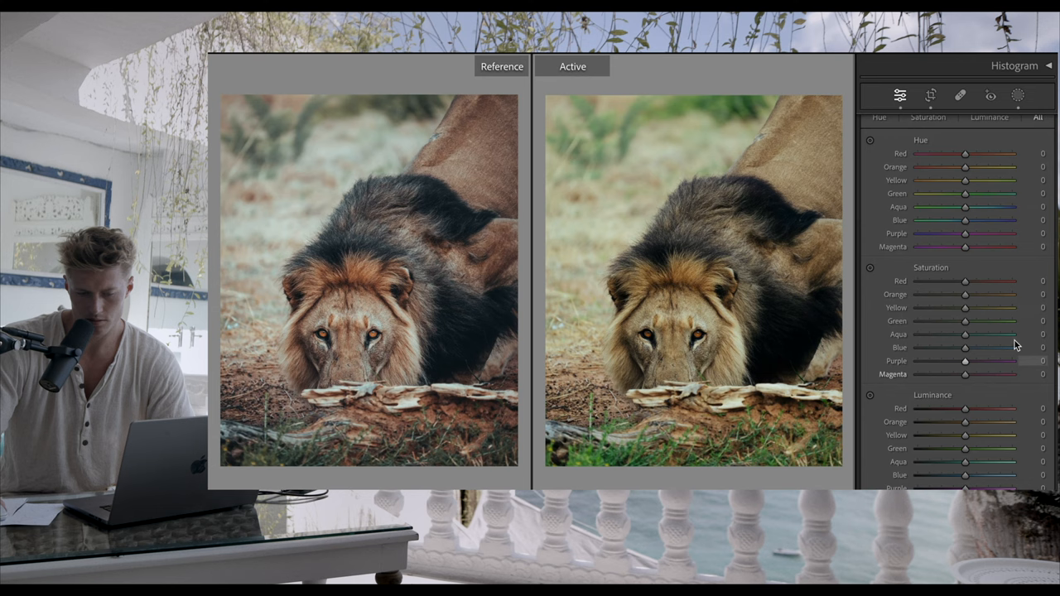
{"action": "left_click", "coordinate": [899, 95]}
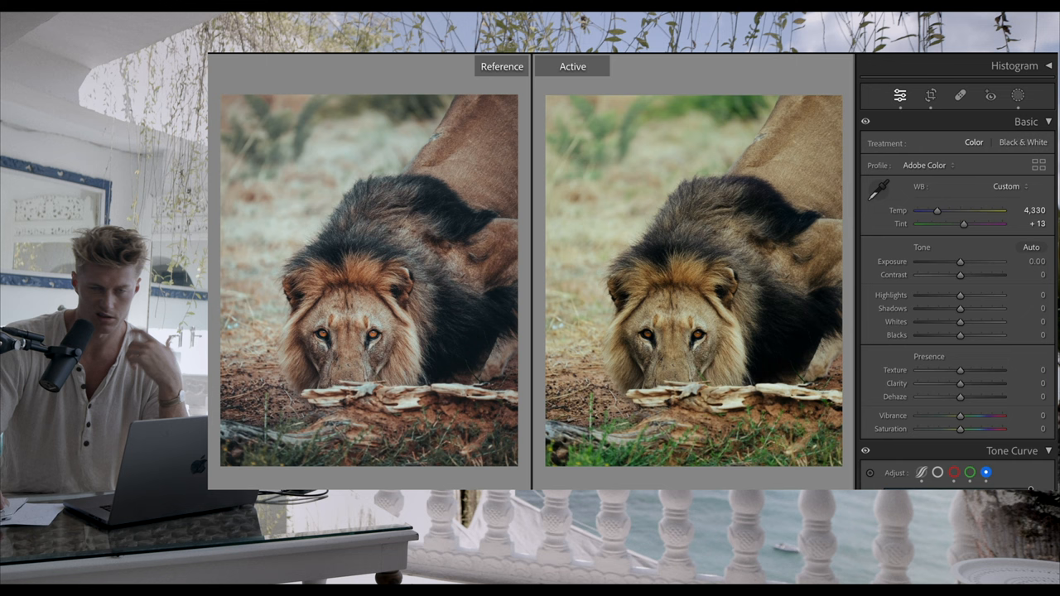
Step: Set texture −7, highlights −63, shadows +100, blacks +7 and saturation −14 in Basic
{"action": "left_click_drag", "start_coordinate": [960, 370], "coordinate": [952, 370]}
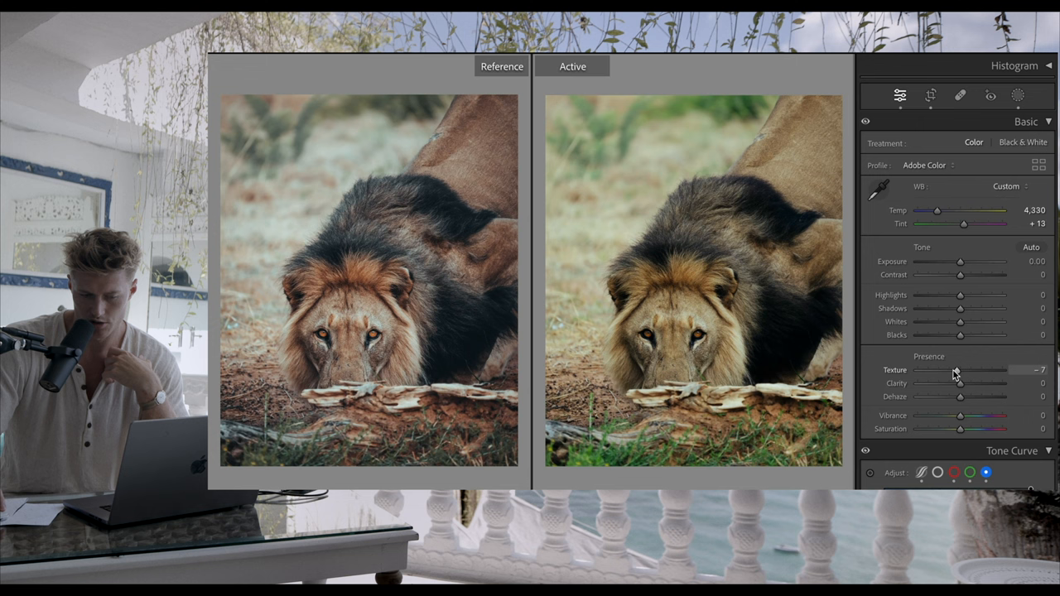
{"action": "left_click_drag", "start_coordinate": [960, 261], "coordinate": [956, 261]}
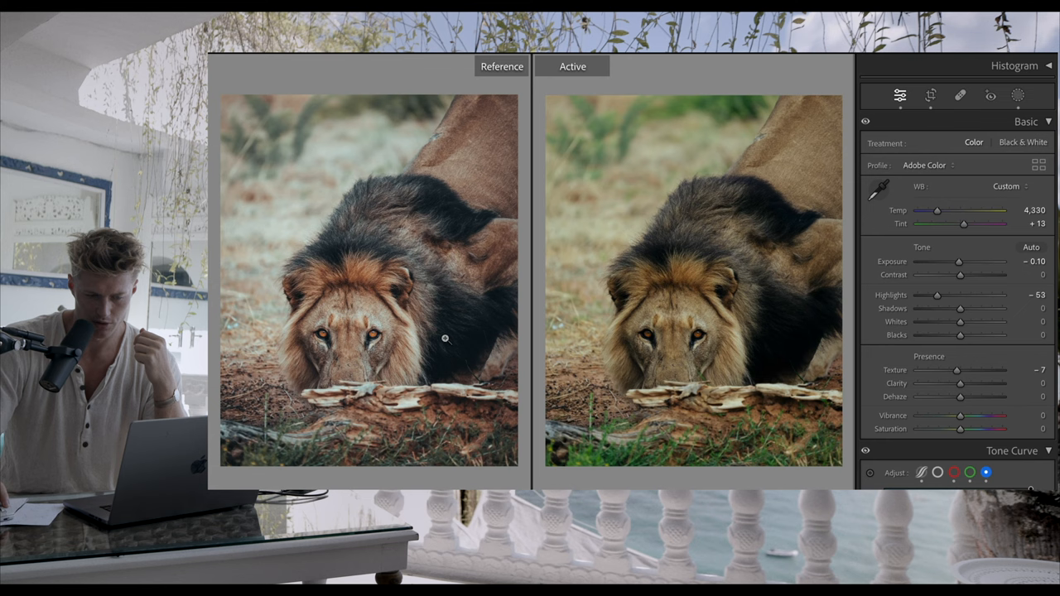
{"action": "left_click_drag", "start_coordinate": [960, 308], "coordinate": [1019, 308]}
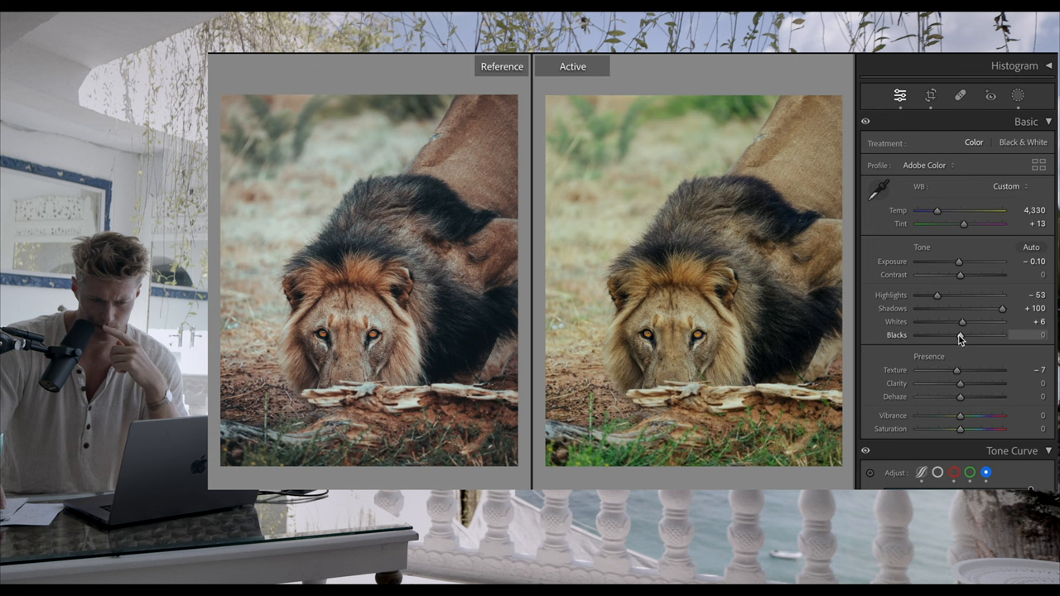
{"action": "left_click_drag", "start_coordinate": [958, 415], "coordinate": [980, 416]}
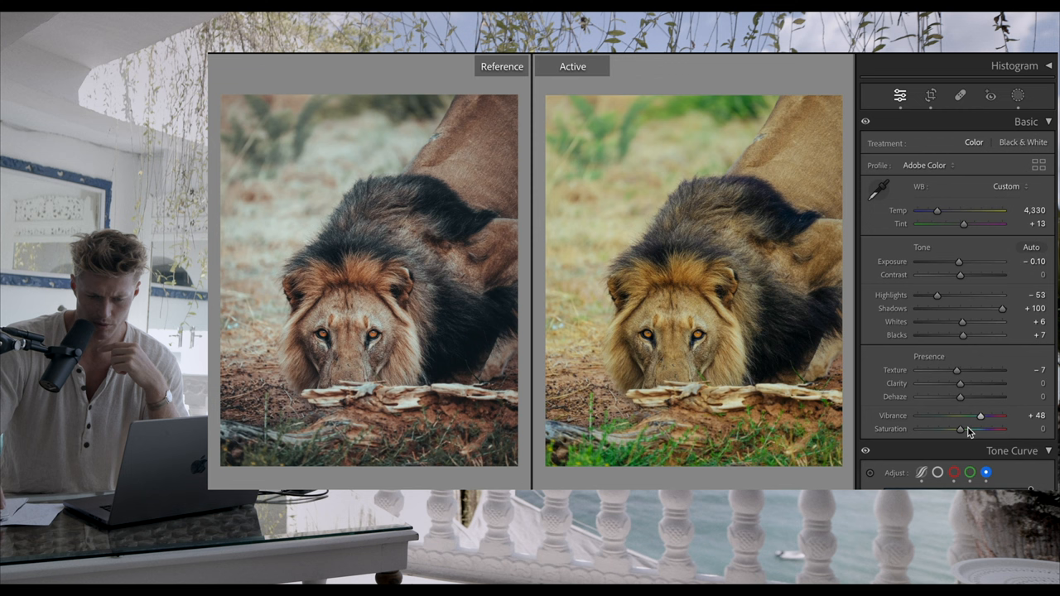
{"action": "left_click_drag", "start_coordinate": [983, 428], "coordinate": [955, 429]}
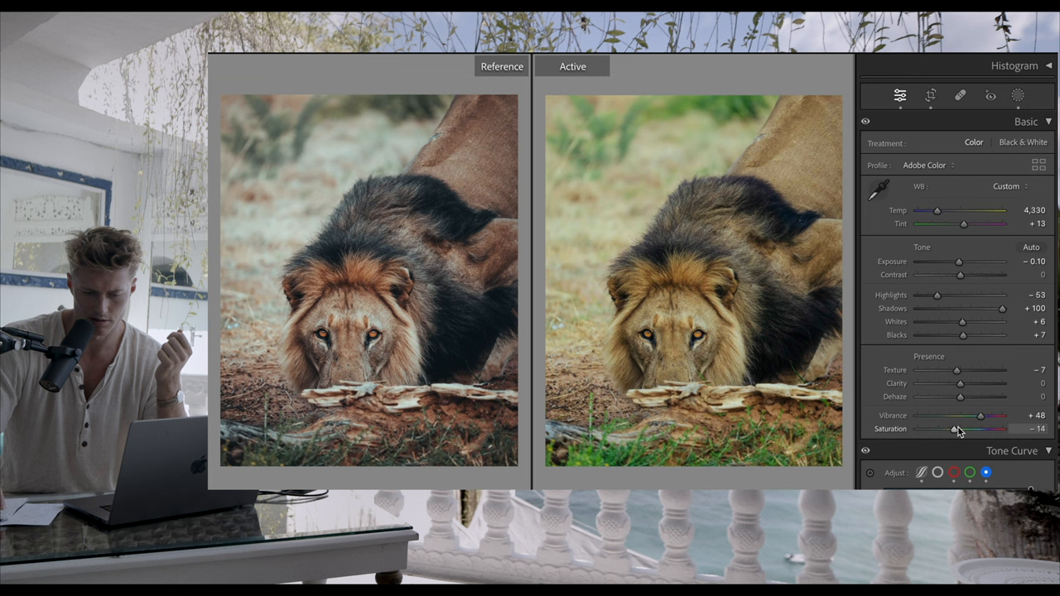
{"action": "left_click_drag", "start_coordinate": [937, 295], "coordinate": [918, 294]}
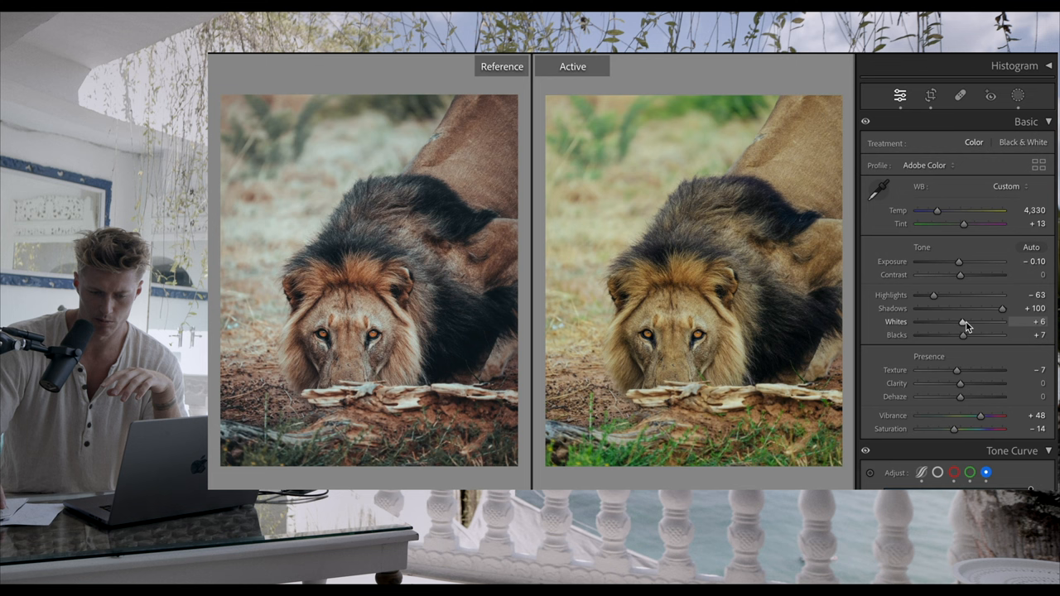
Step: Lower the tone curve's Highlights region to −18 and Lights to −3
{"action": "left_click_drag", "start_coordinate": [960, 274], "coordinate": [948, 274]}
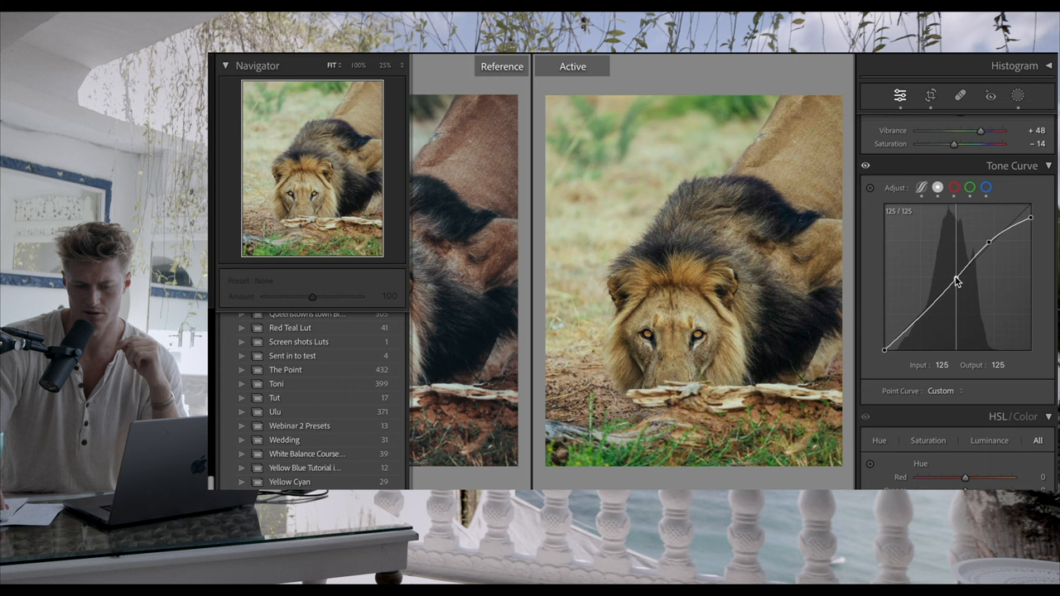
{"action": "left_click_drag", "start_coordinate": [954, 280], "coordinate": [908, 320]}
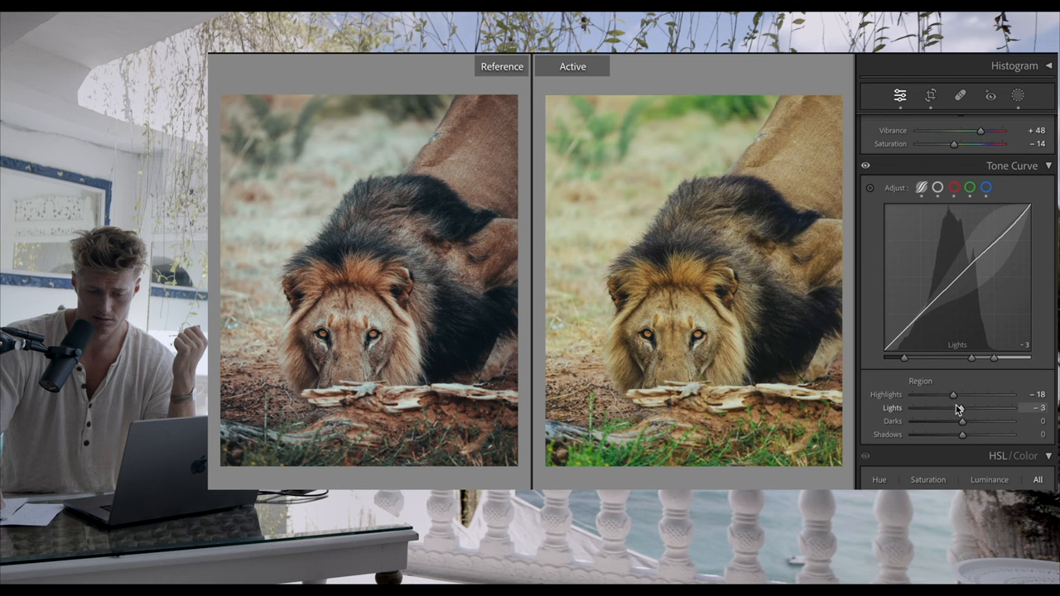
{"action": "left_click_drag", "start_coordinate": [962, 407], "coordinate": [958, 407]}
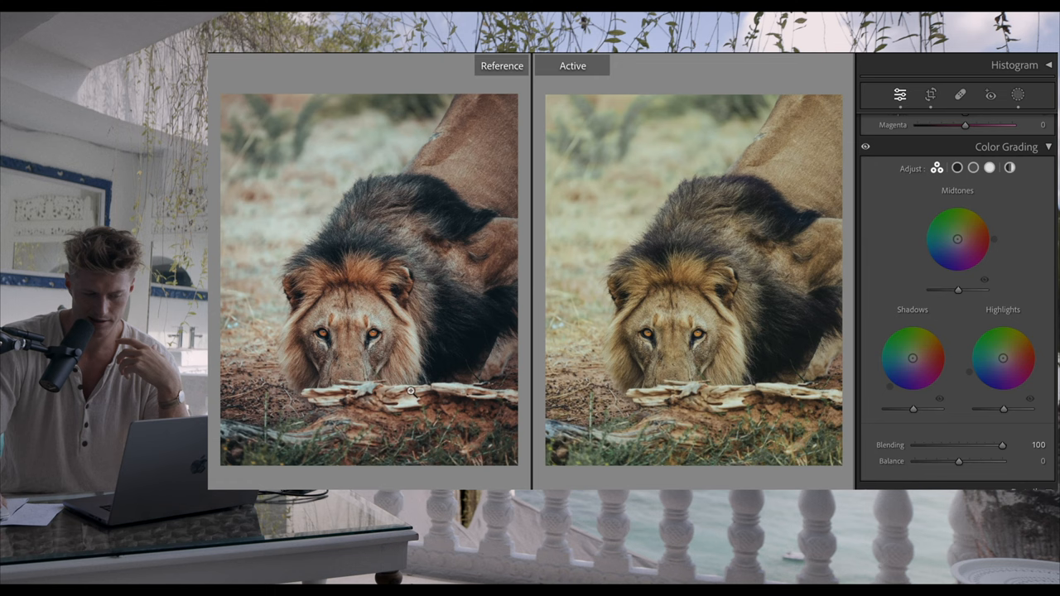
Step: Show the HSL/Color panel's per-colour hue, saturation and luminance controls
{"action": "left_click", "coordinate": [956, 150]}
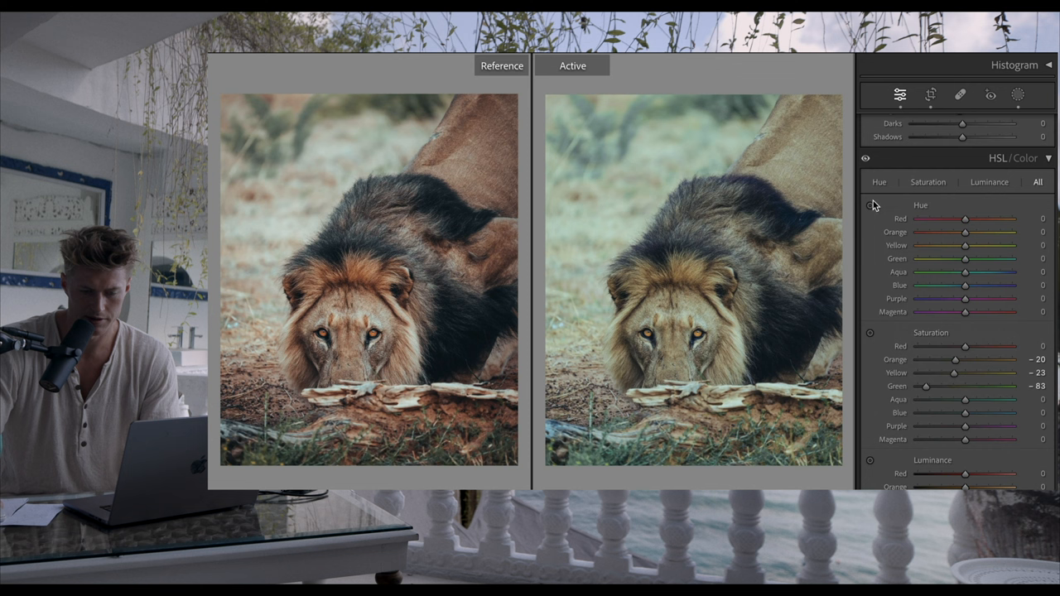
Step: Shift the red and orange hues of the mane and brighten yellow luminance
{"action": "left_click_drag", "start_coordinate": [963, 232], "coordinate": [942, 231]}
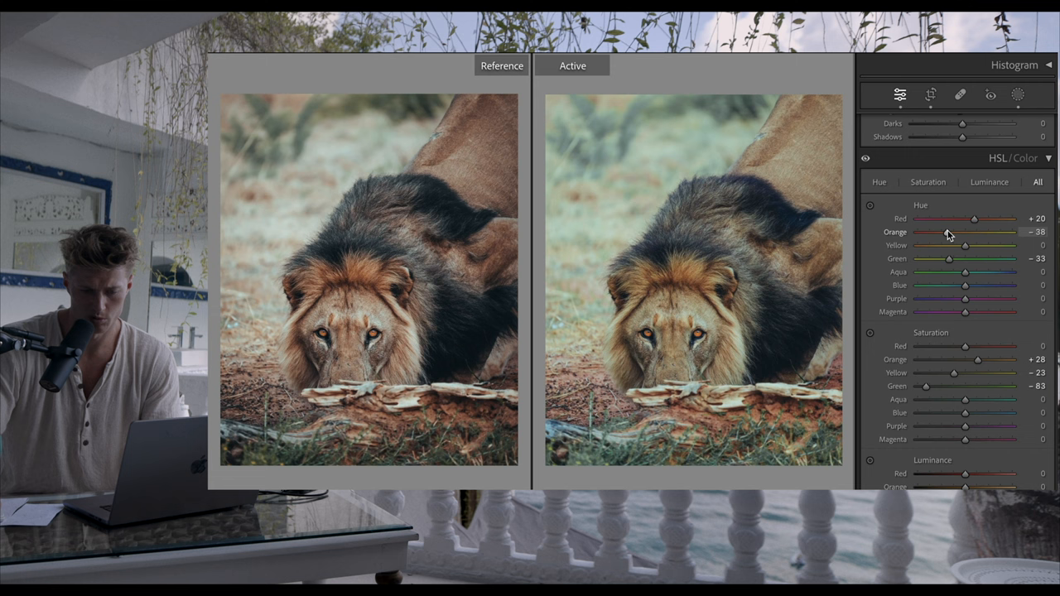
{"action": "left_click_drag", "start_coordinate": [960, 246], "coordinate": [927, 246]}
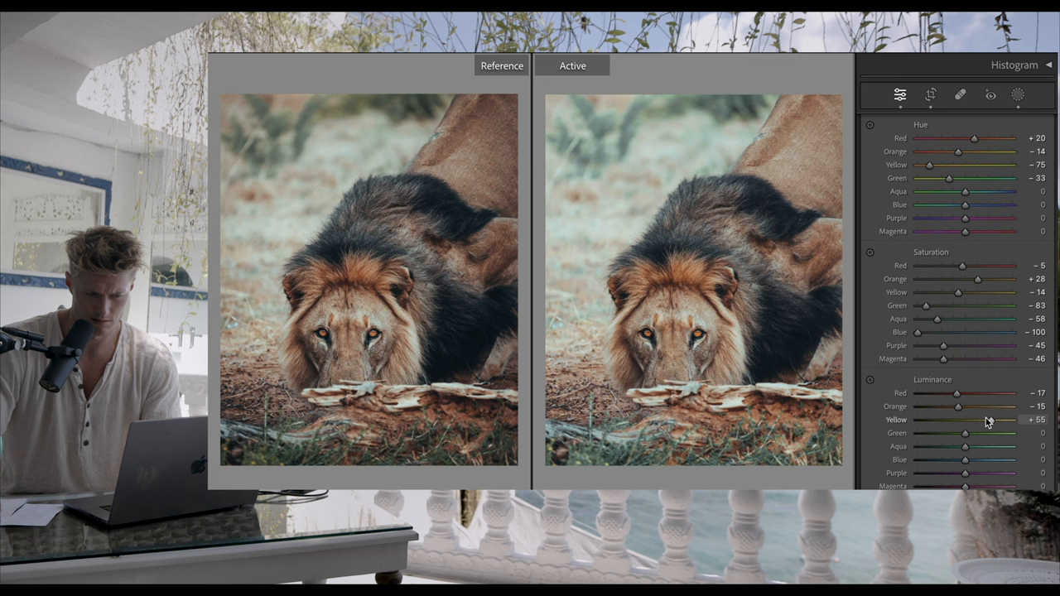
{"action": "left_click_drag", "start_coordinate": [965, 446], "coordinate": [1010, 446]}
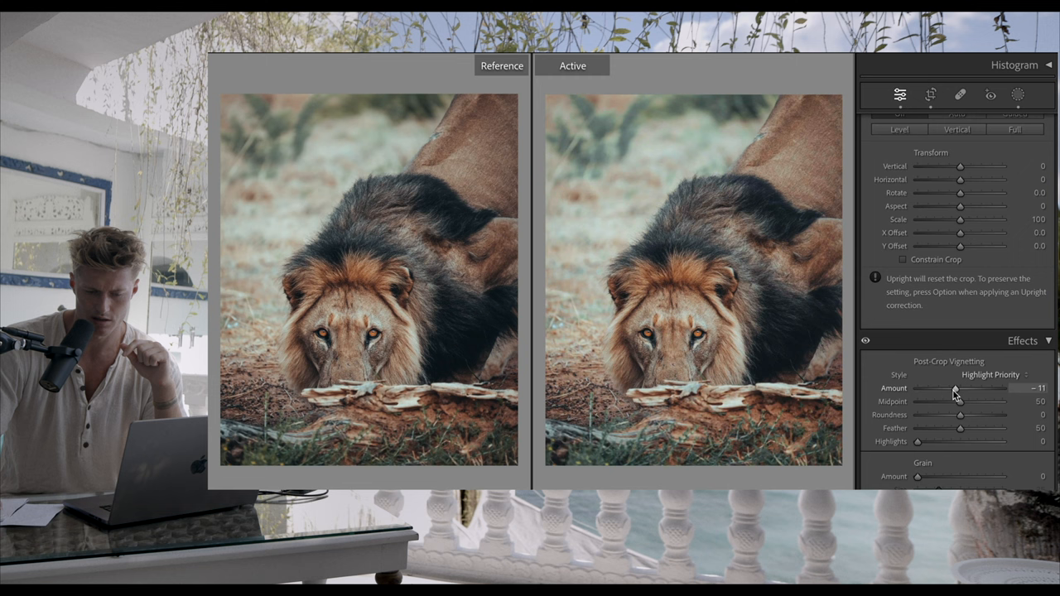
Step: Add a −13 post-crop vignette and try a strong blue primary hue shift
{"action": "left_click_drag", "start_coordinate": [956, 388], "coordinate": [952, 388]}
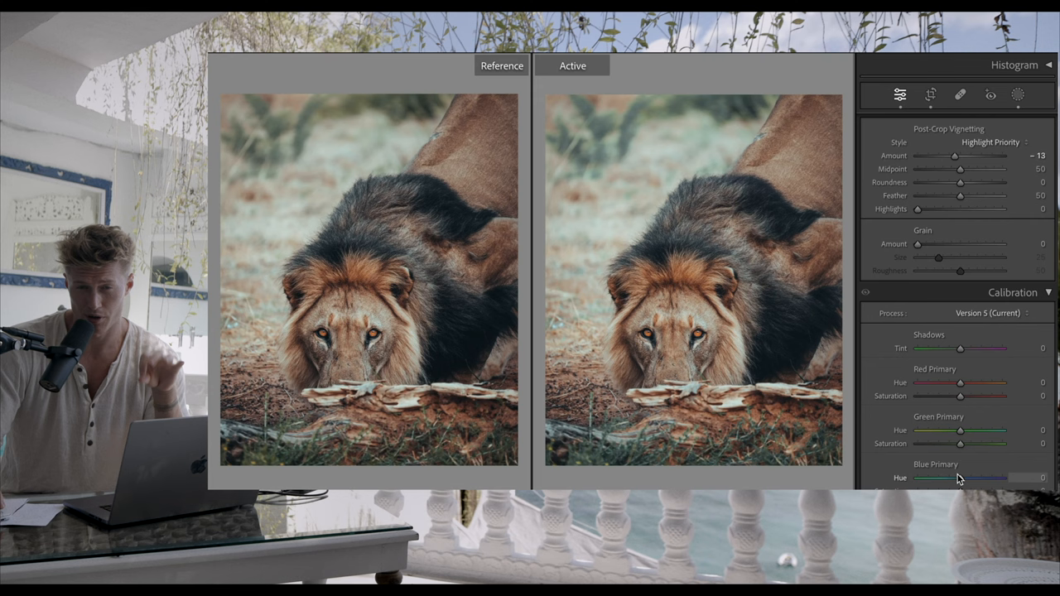
{"action": "left_click_drag", "start_coordinate": [960, 478], "coordinate": [948, 478]}
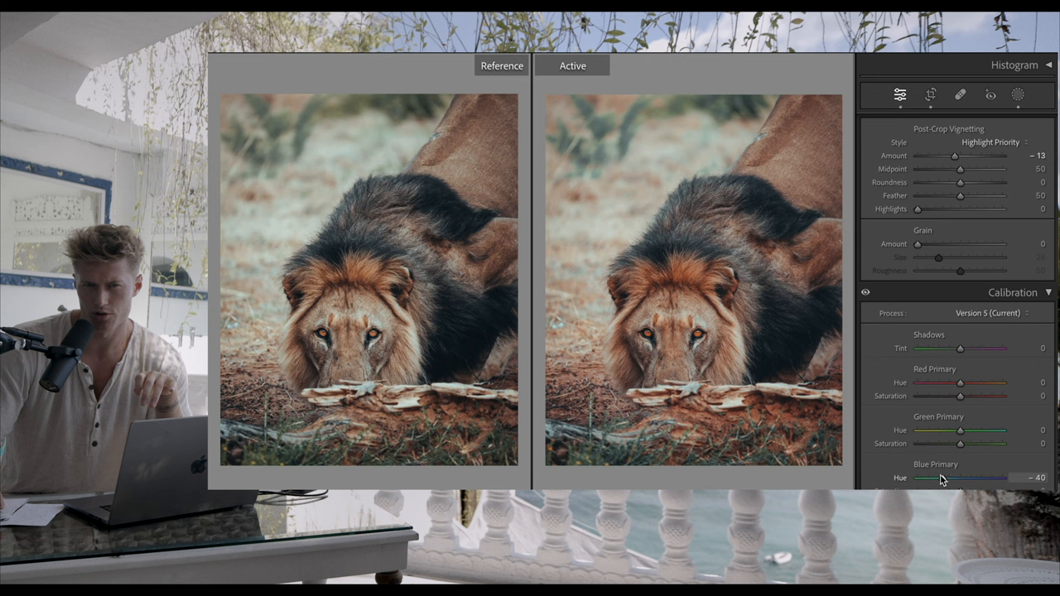
Step: Ease the blue primary hue calibration back to a subtle −5
{"action": "left_click_drag", "start_coordinate": [931, 478], "coordinate": [958, 478]}
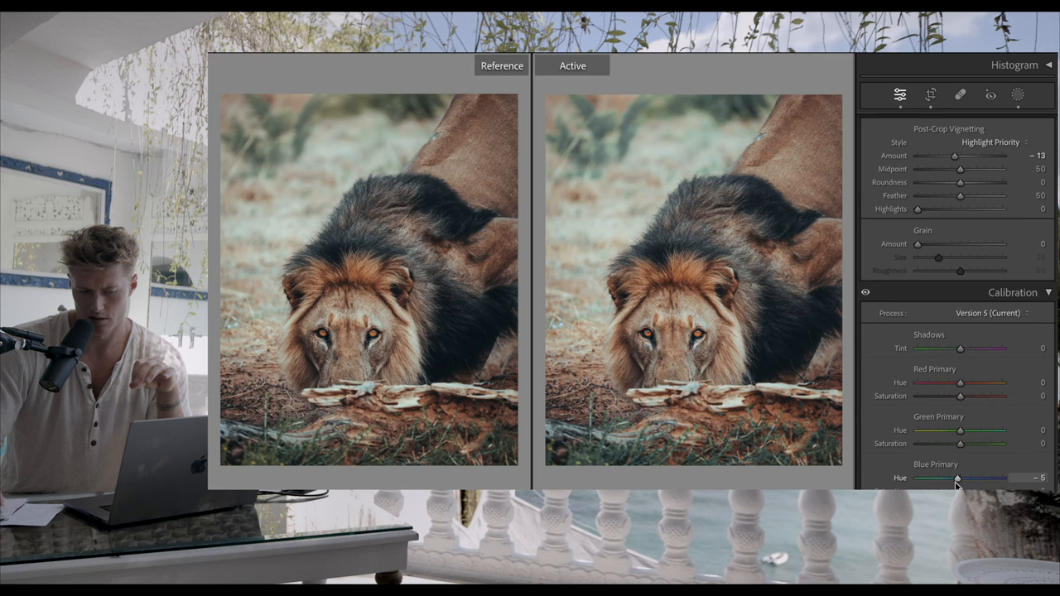
{"action": "scroll", "scroll_direction": "down", "scroll_amount": 3}
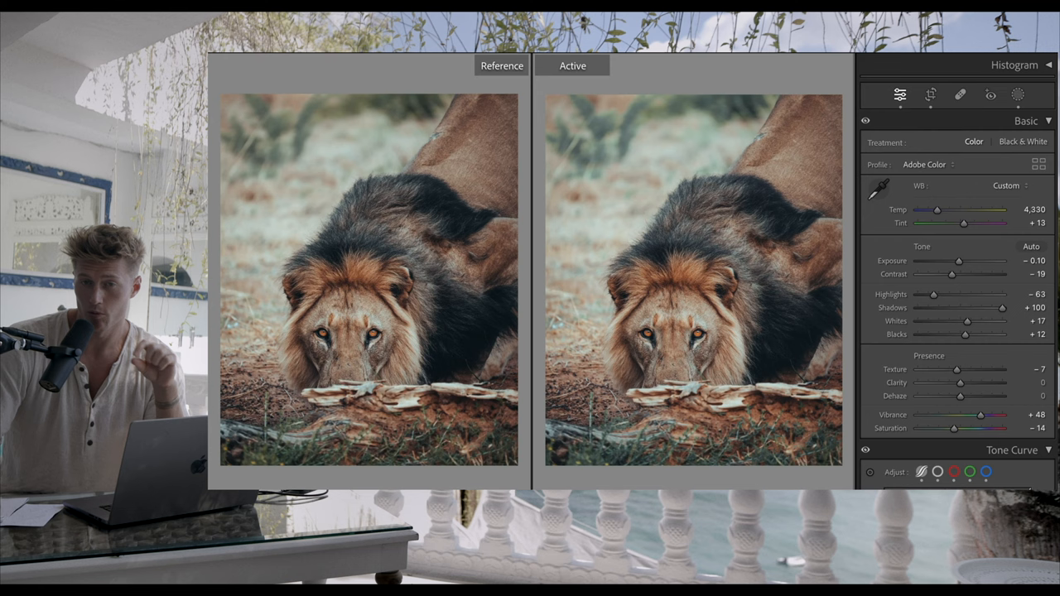
Step: Open the Masking panel listing the existing eye mask Maske 1
{"action": "left_click", "coordinate": [1016, 93]}
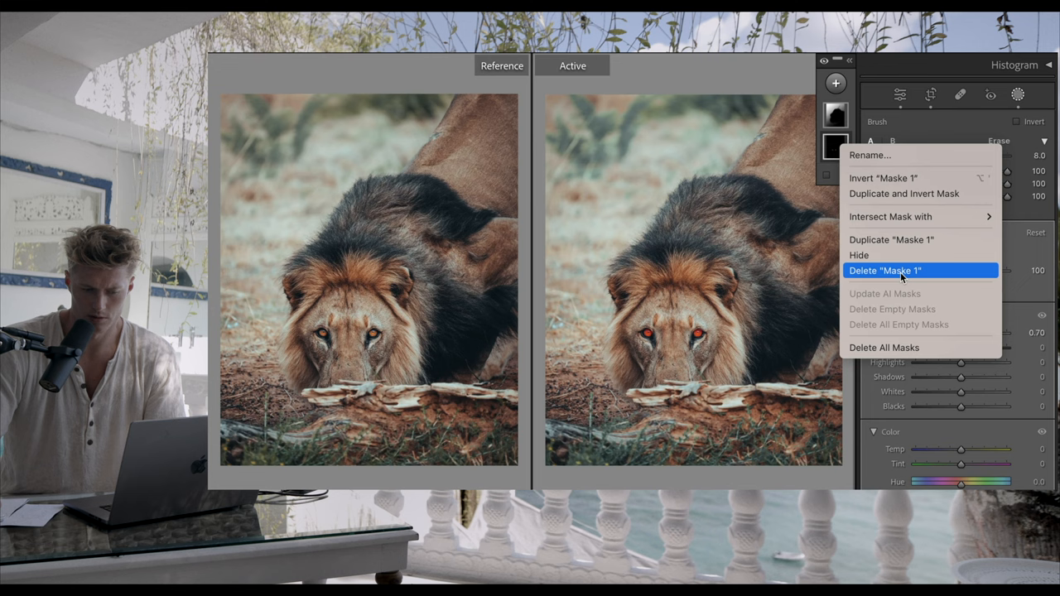
Step: Delete eye mask Maske 1 and add a Select Background mask, showing its overlay
{"action": "left_click", "coordinate": [885, 271]}
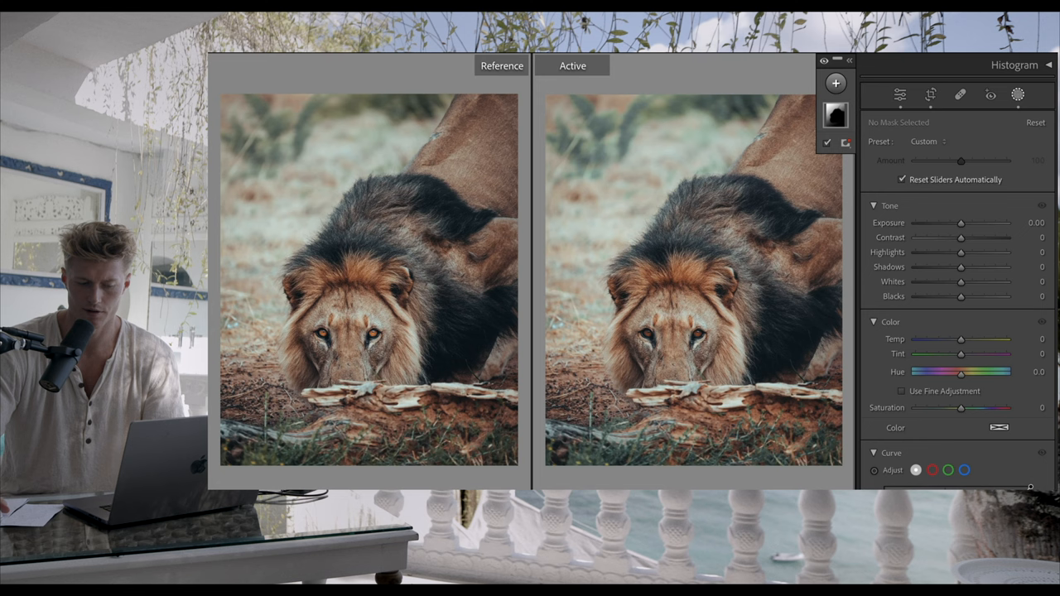
{"action": "left_click", "coordinate": [1017, 95]}
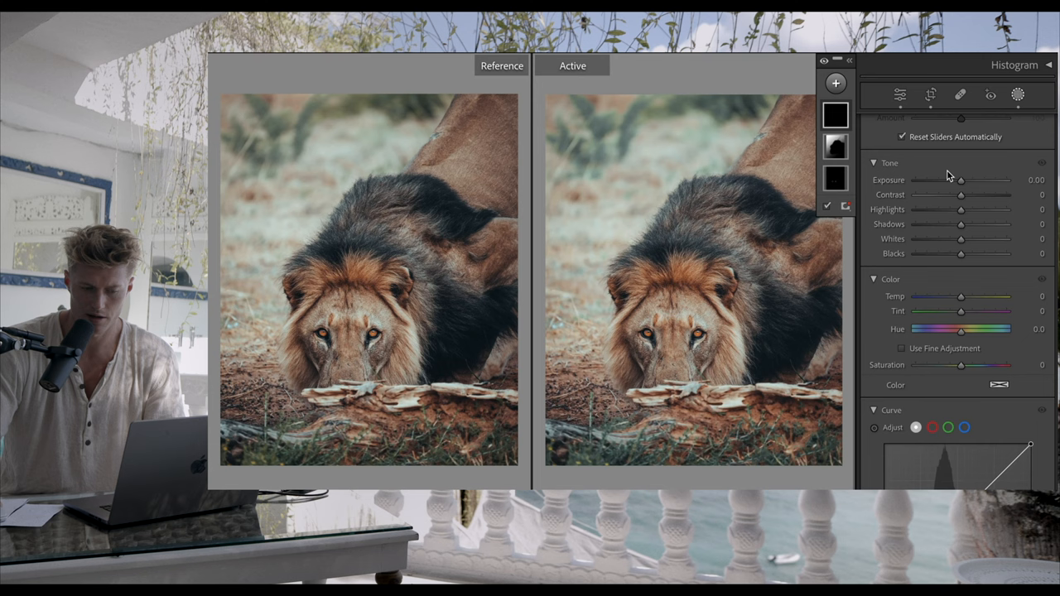
{"action": "left_click", "coordinate": [835, 146]}
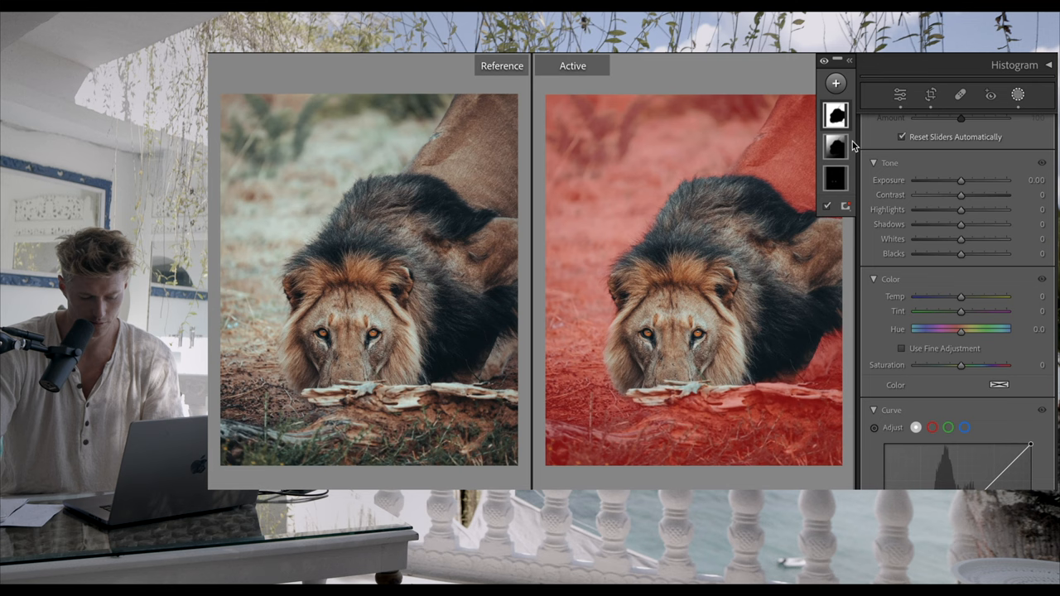